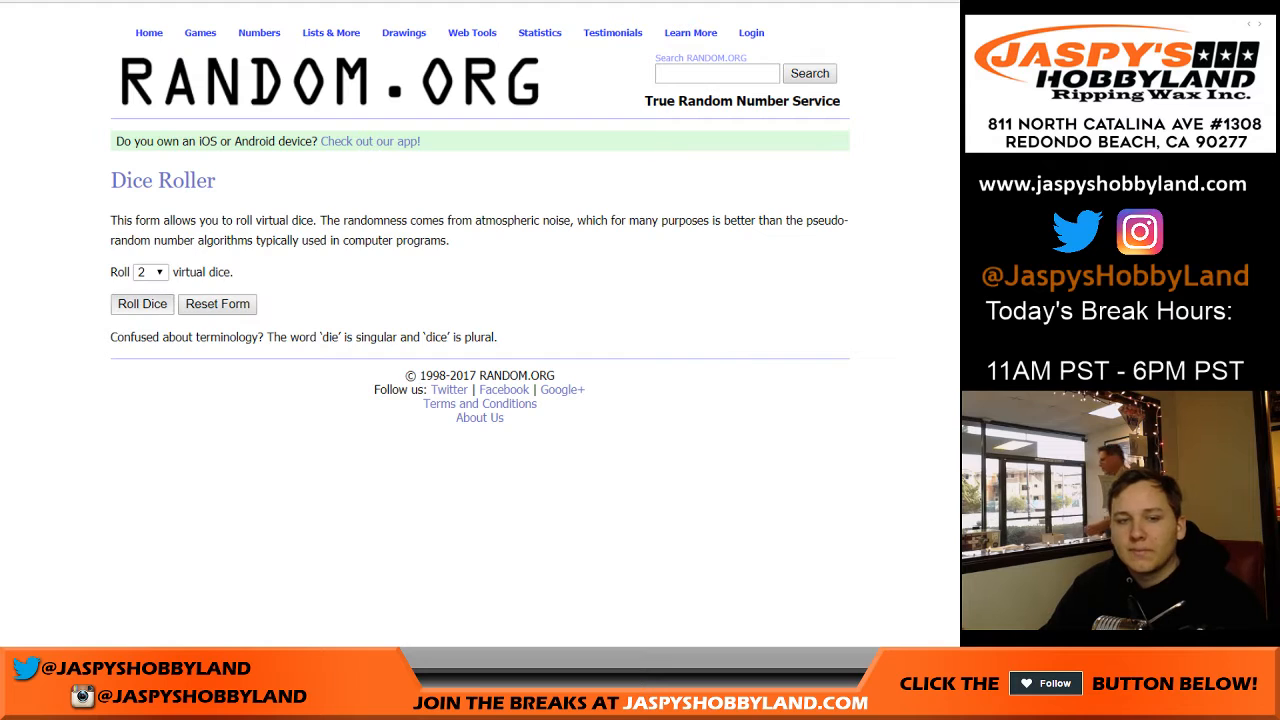
Switch from the dice roller to the List Randomizer holding the participant names
click(142, 304)
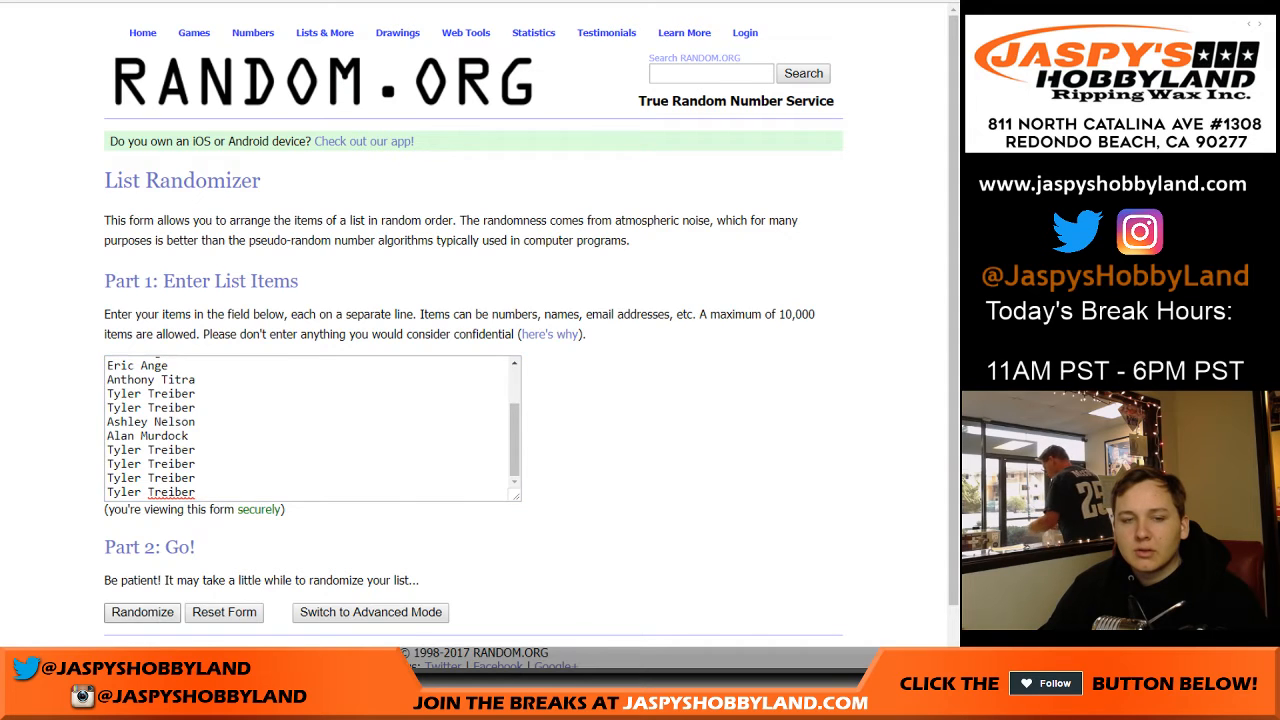
Shuffle the 15 participant names, then re-randomize the order four more times
click(142, 612)
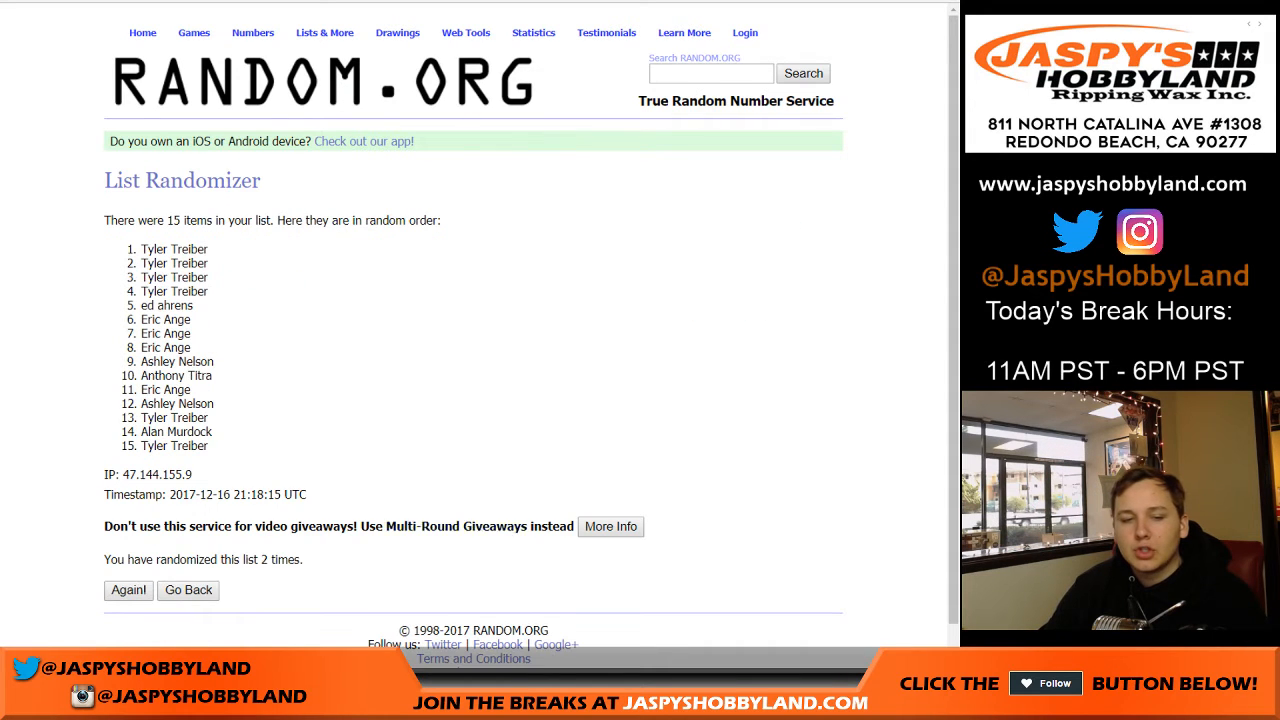
click(127, 590)
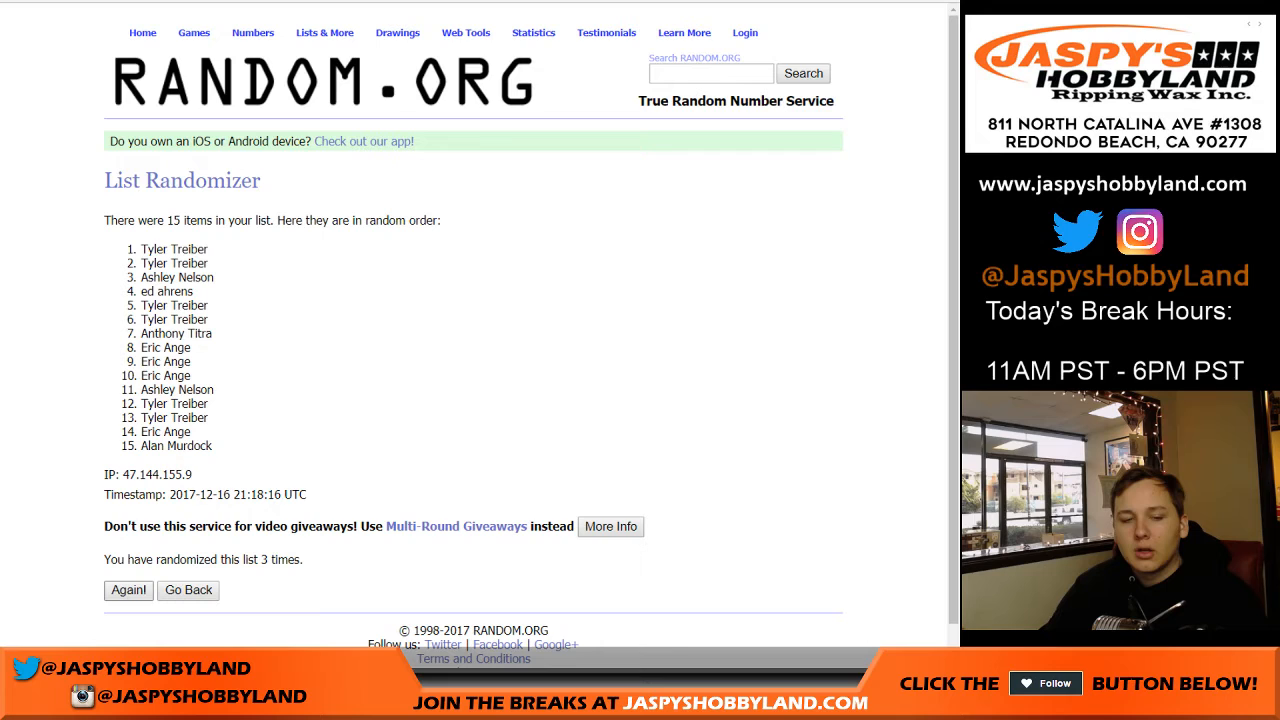
click(127, 590)
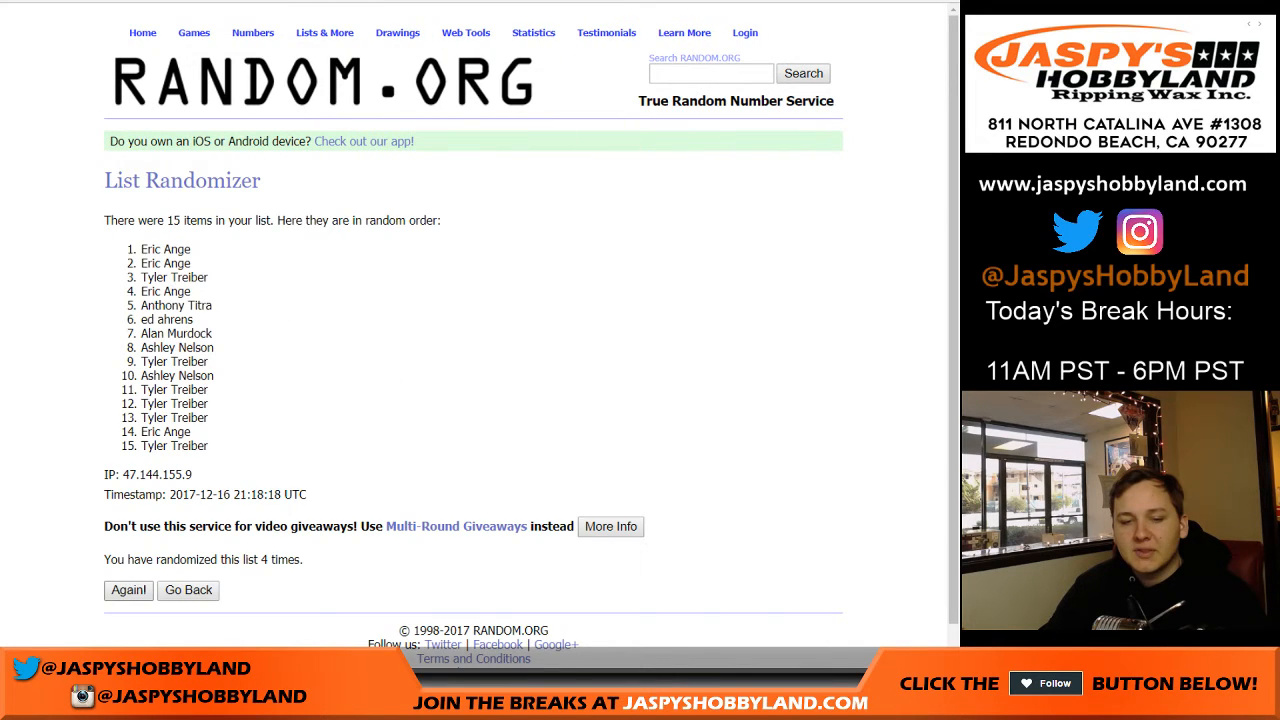
click(128, 590)
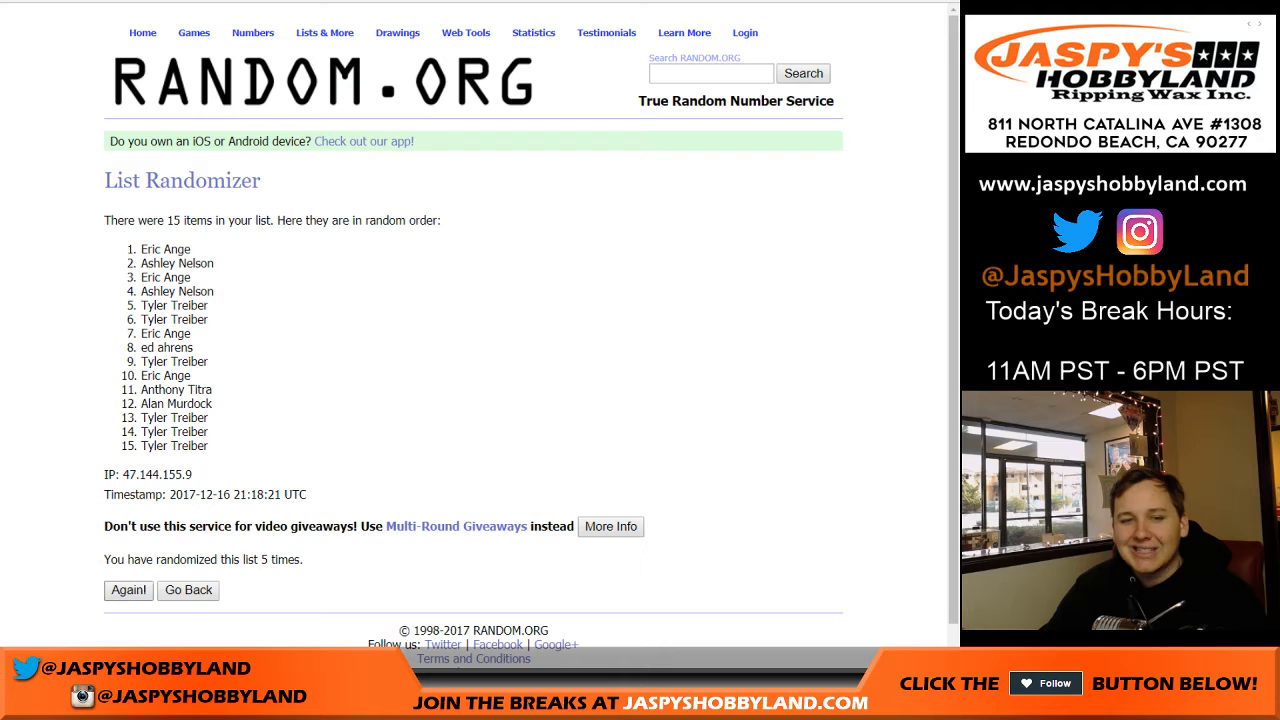
click(127, 590)
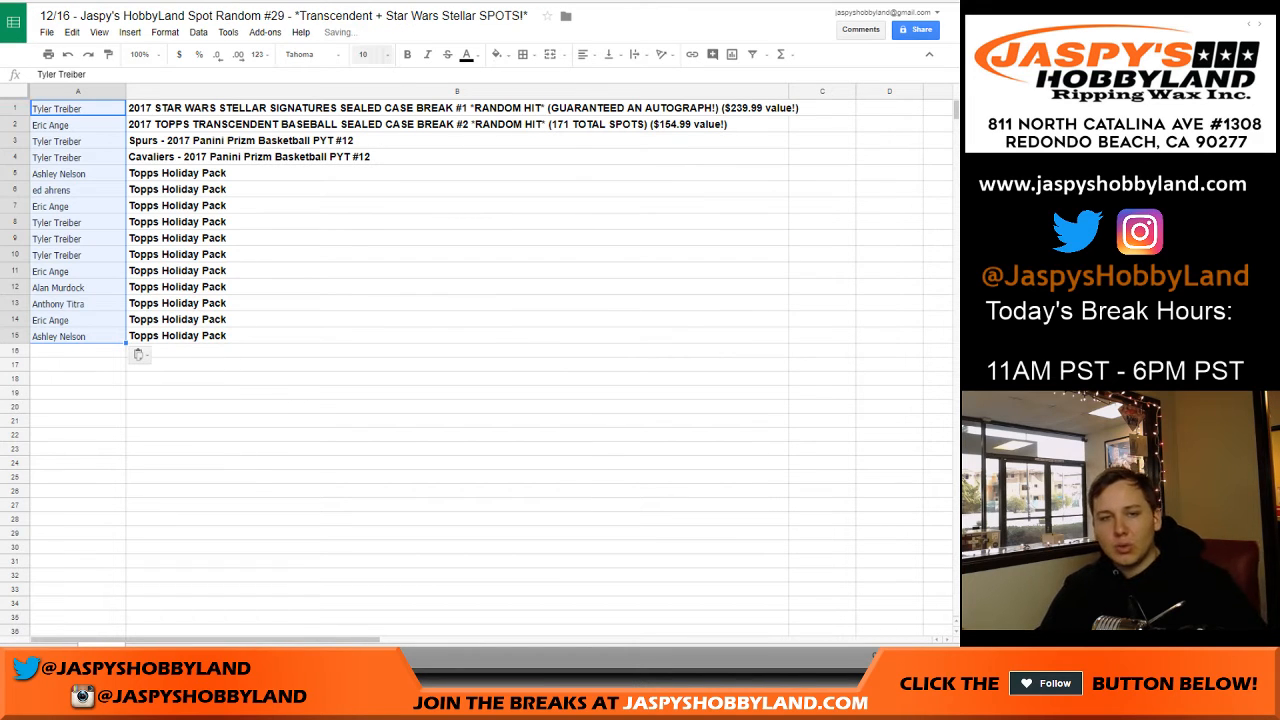
Fill column A of the spot list sheet with the randomized names beside each prize spot
click(364, 54)
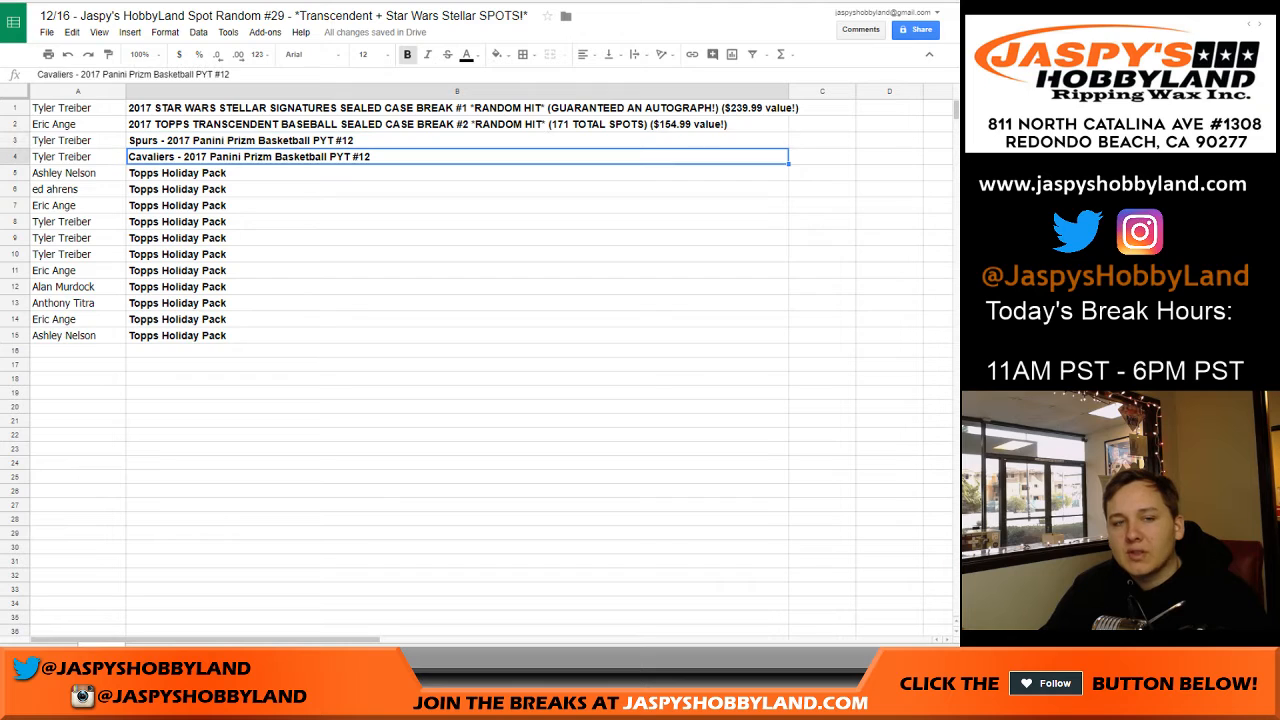
click(77, 172)
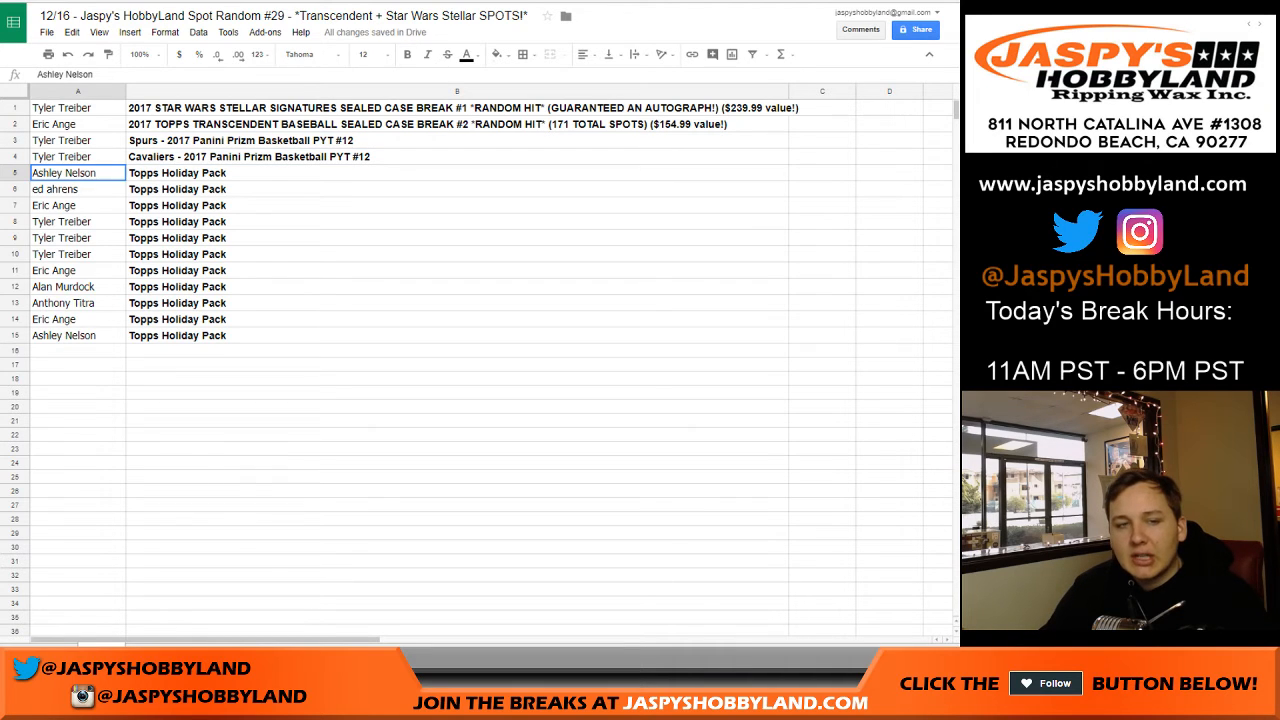